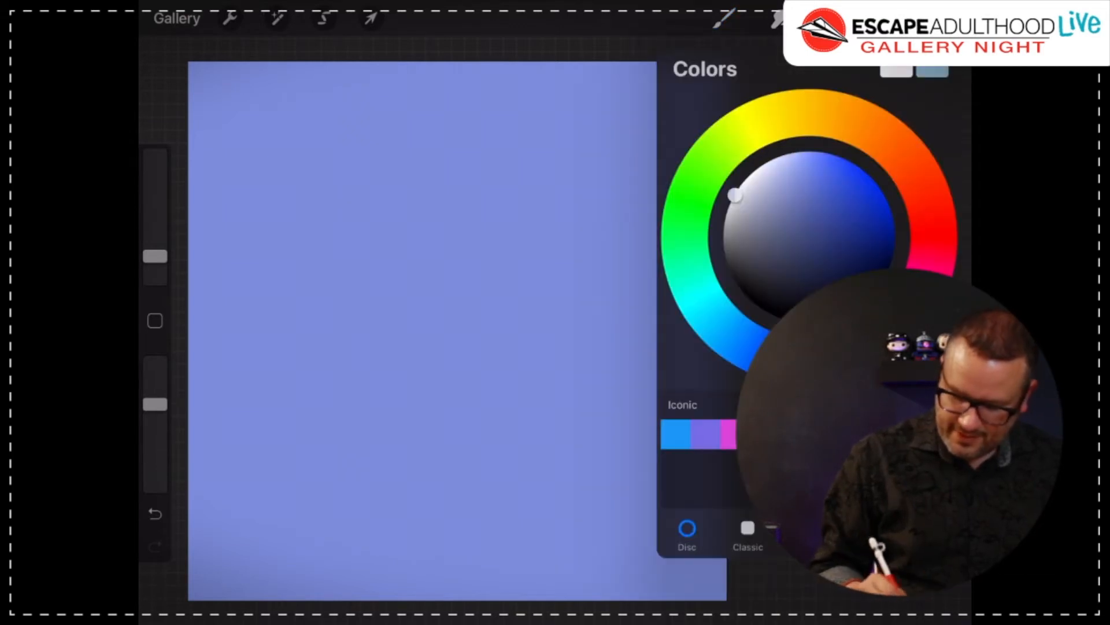
Step: Pick a pale near-white brush colour from the Colors disc
click(726, 19)
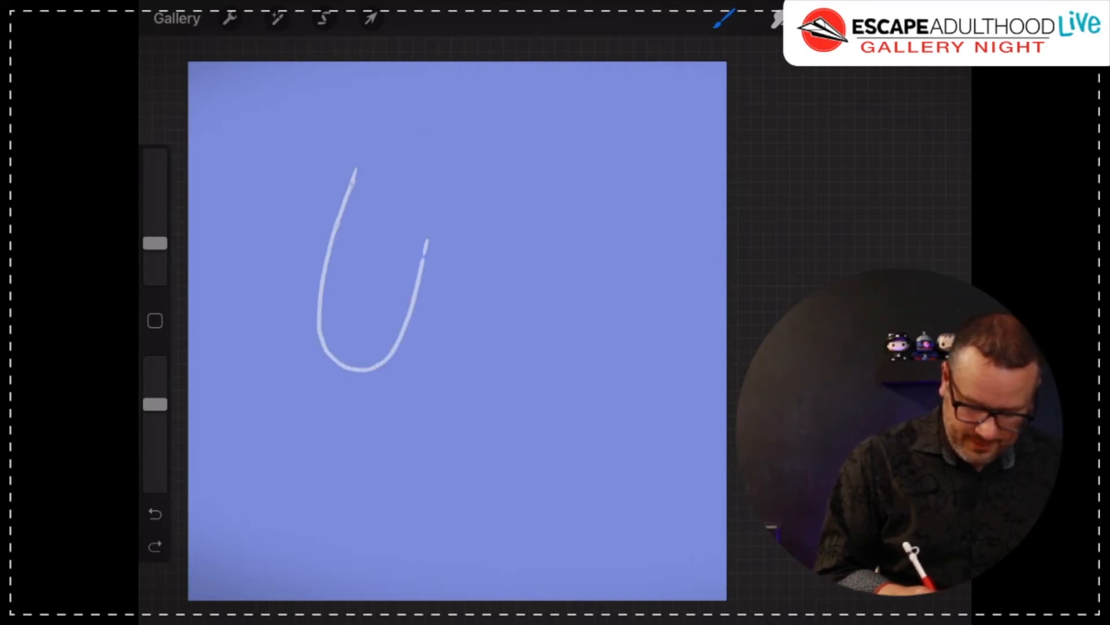
Step: Sketch two tilted U-shaped flute bowls with double-line stems and a base under the right glass
drag(425, 244, 439, 181)
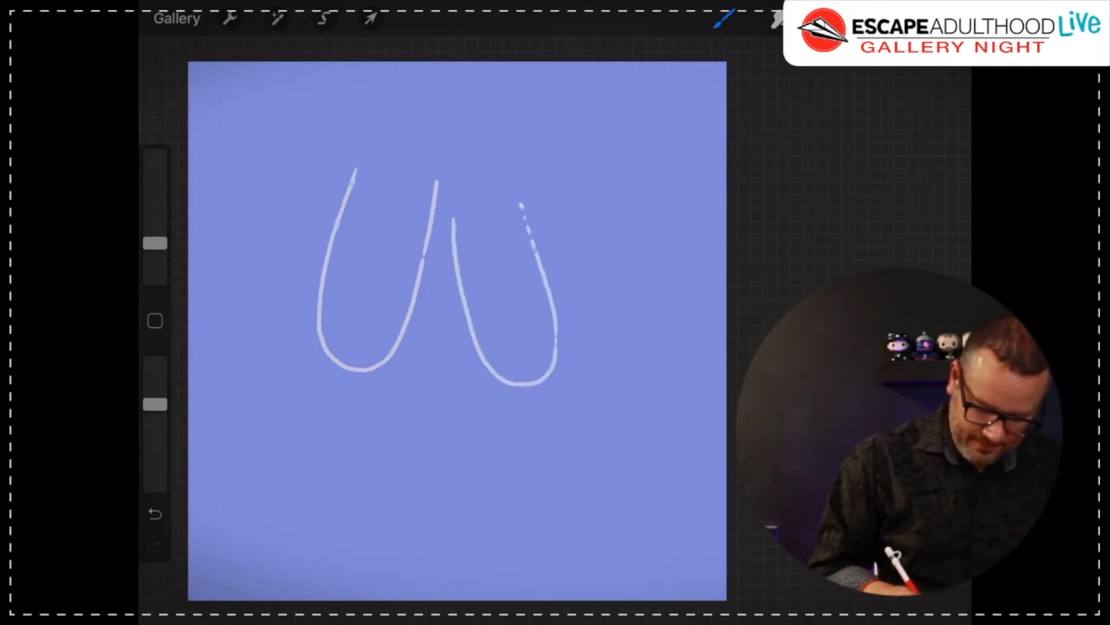
drag(517, 205, 559, 340)
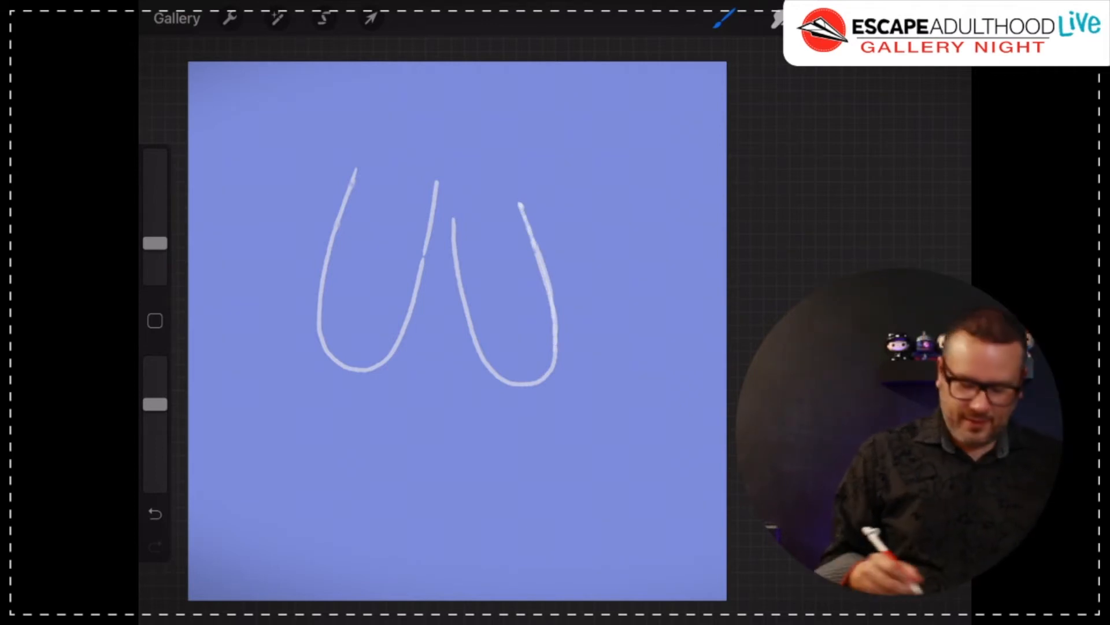
drag(347, 361, 322, 421)
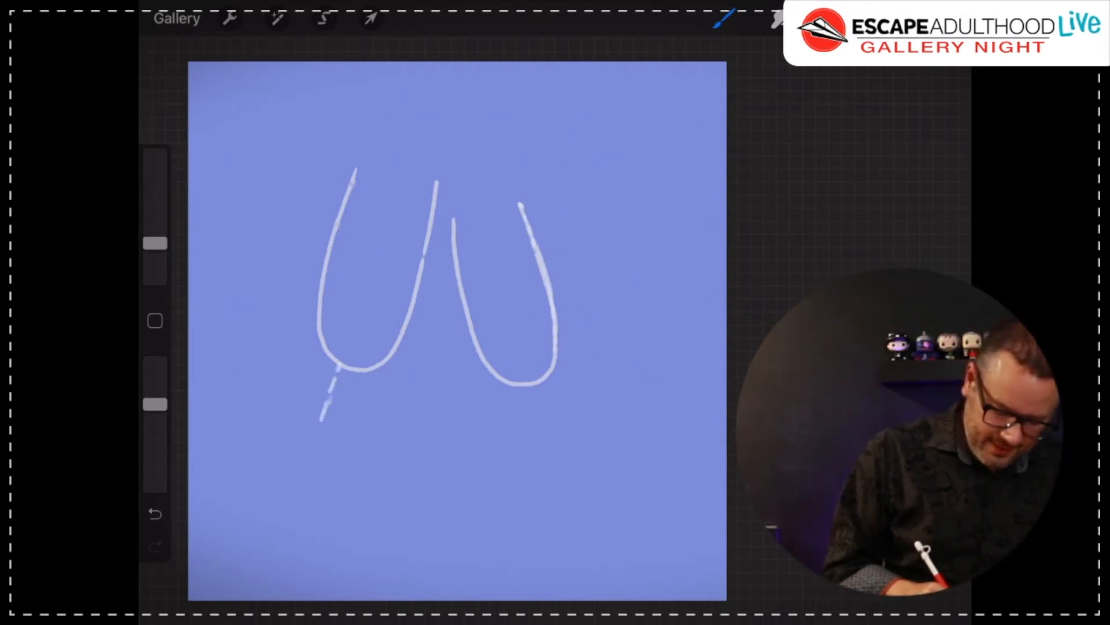
drag(347, 361, 297, 495)
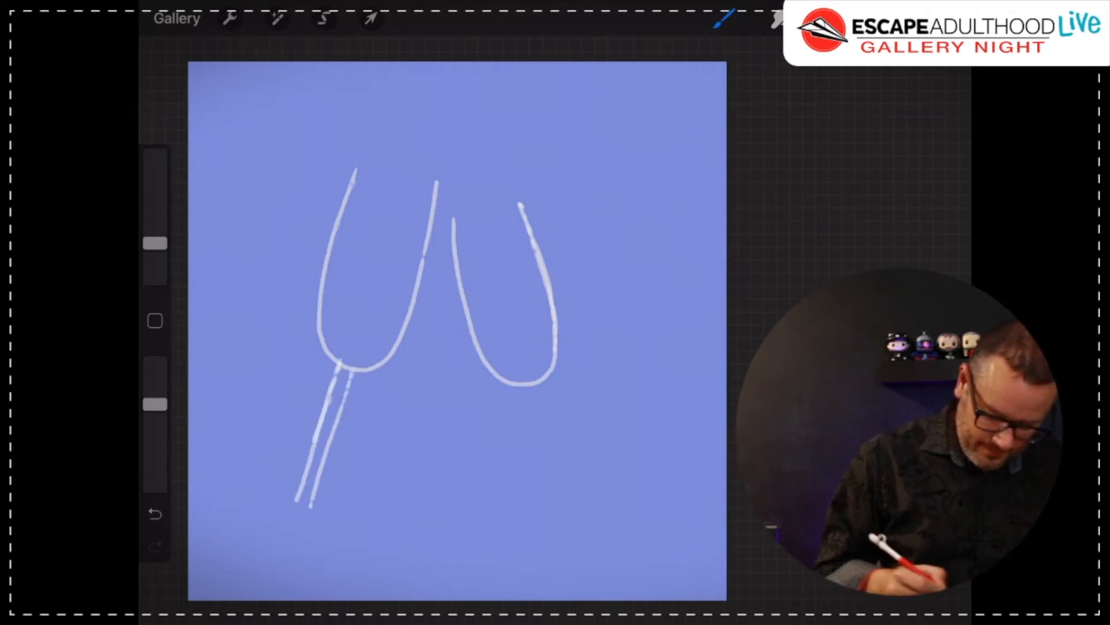
drag(539, 382, 542, 499)
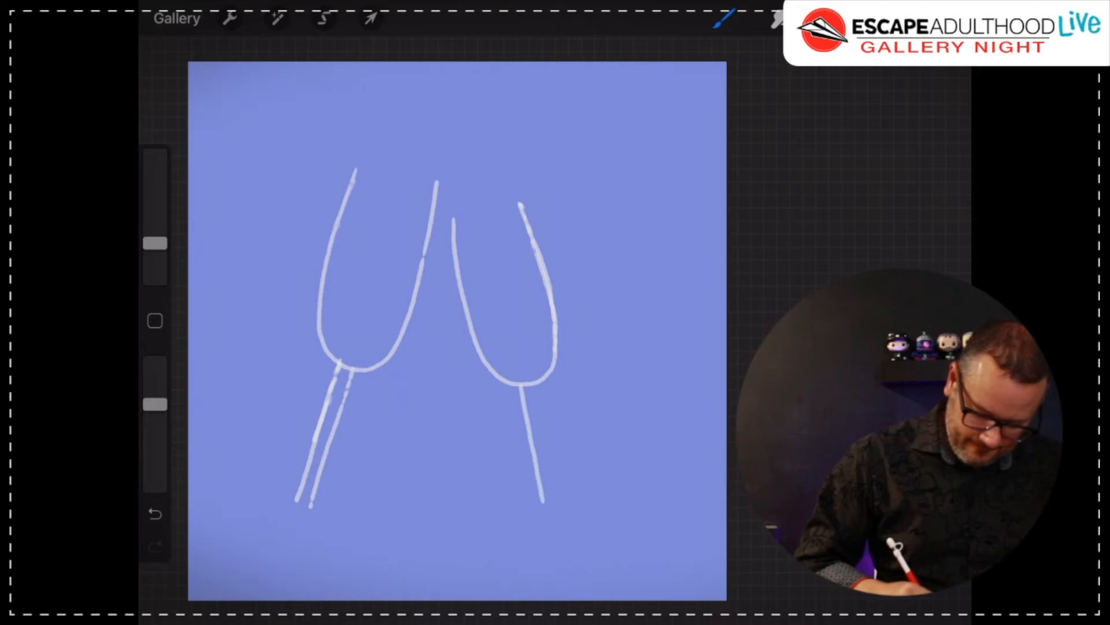
drag(539, 389, 559, 517)
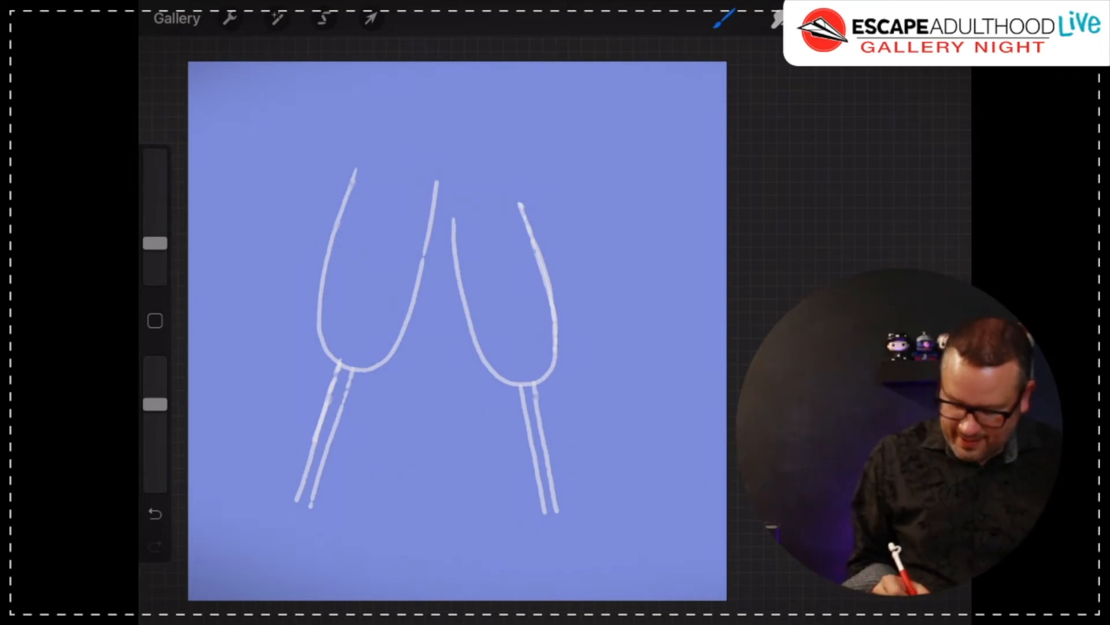
drag(507, 543, 553, 536)
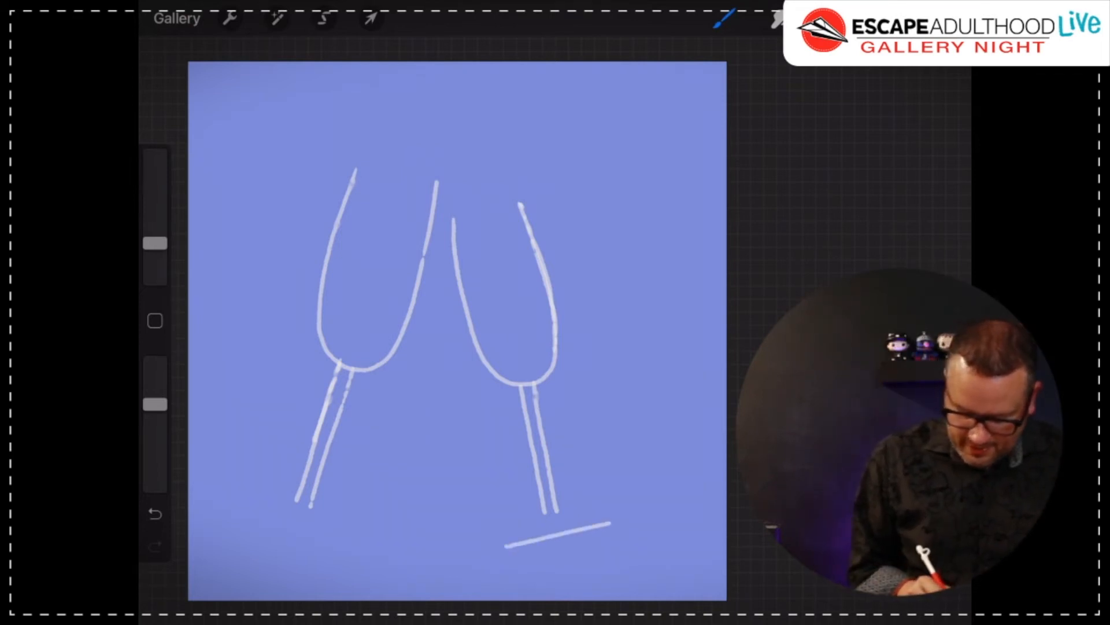
drag(255, 517, 333, 538)
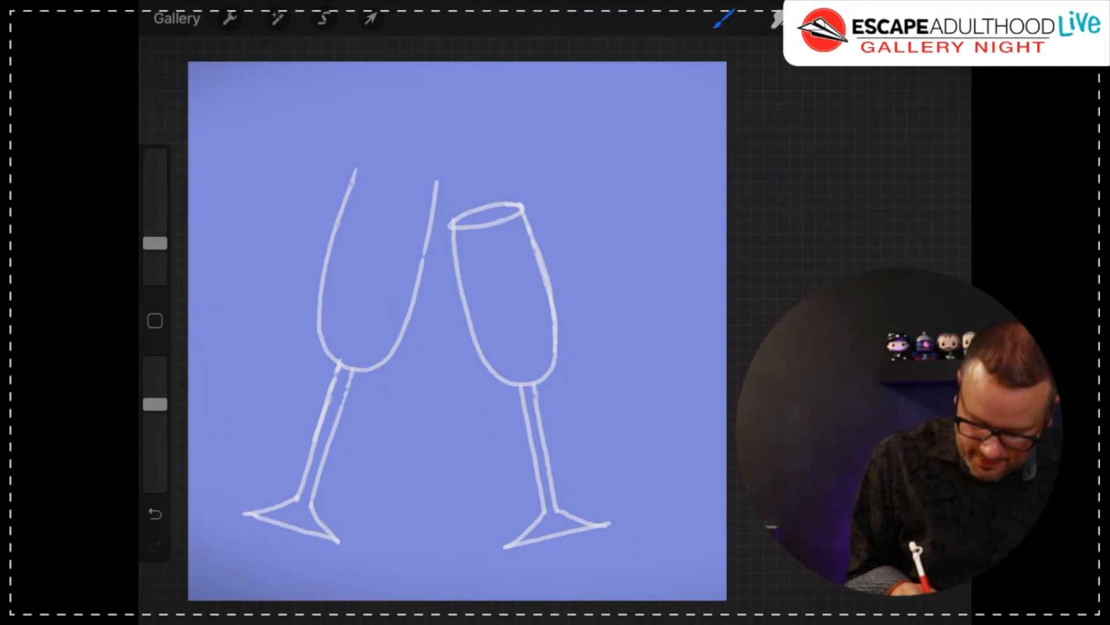
Step: Draw the oval rim across the top of the left glass
drag(351, 177, 435, 187)
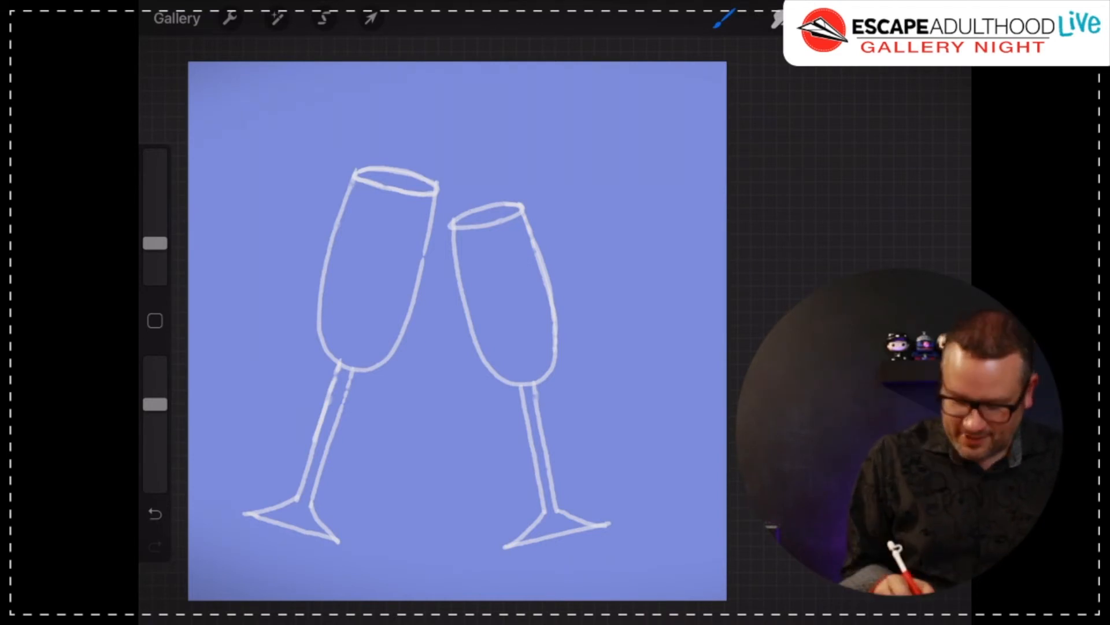
Step: Draw curved champagne-level lines and inner liquid outlines inside both glass bowls
drag(468, 277, 528, 262)
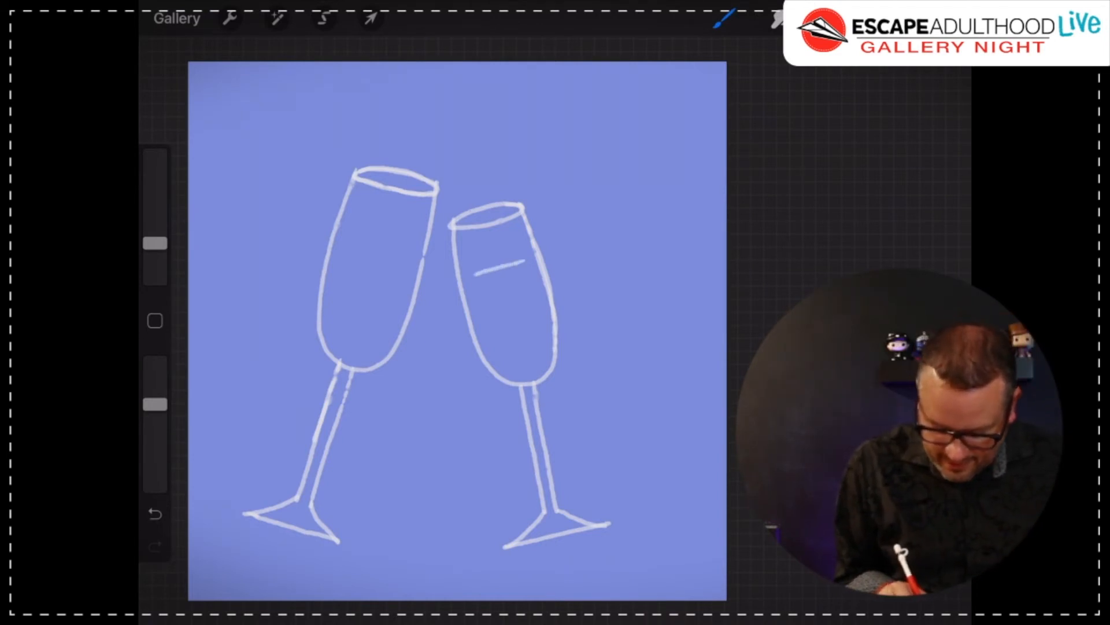
drag(471, 272, 534, 265)
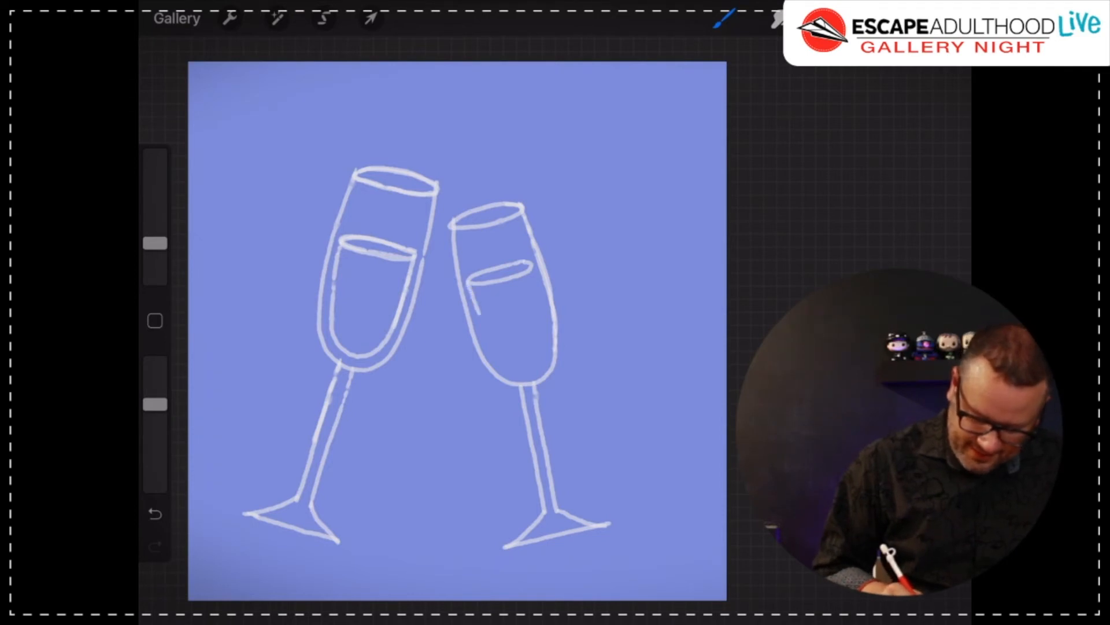
drag(482, 311, 538, 341)
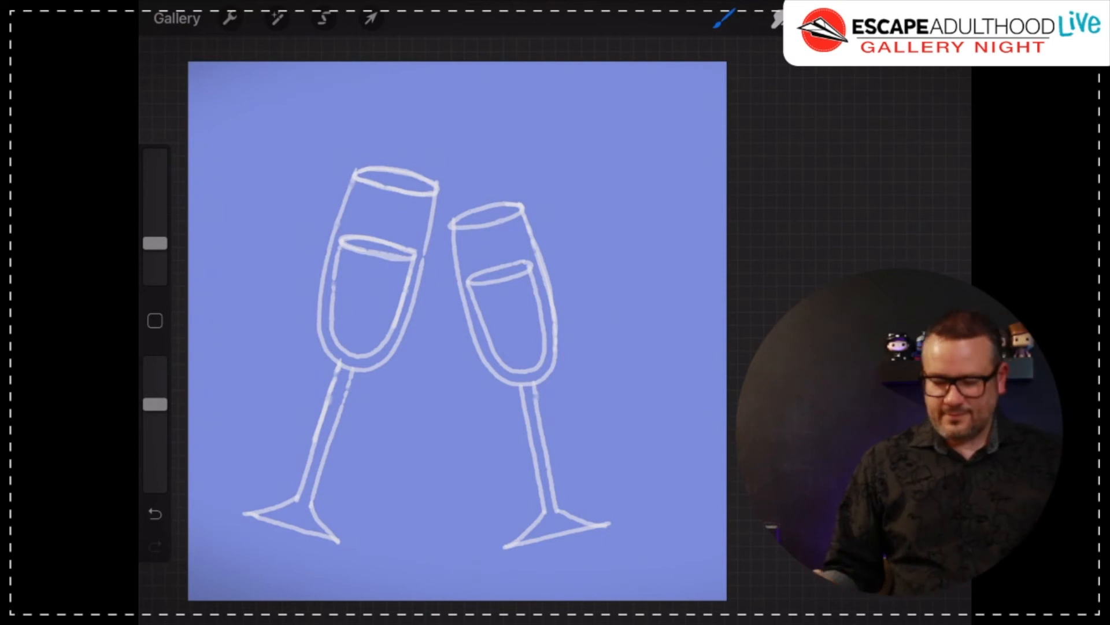
click(771, 18)
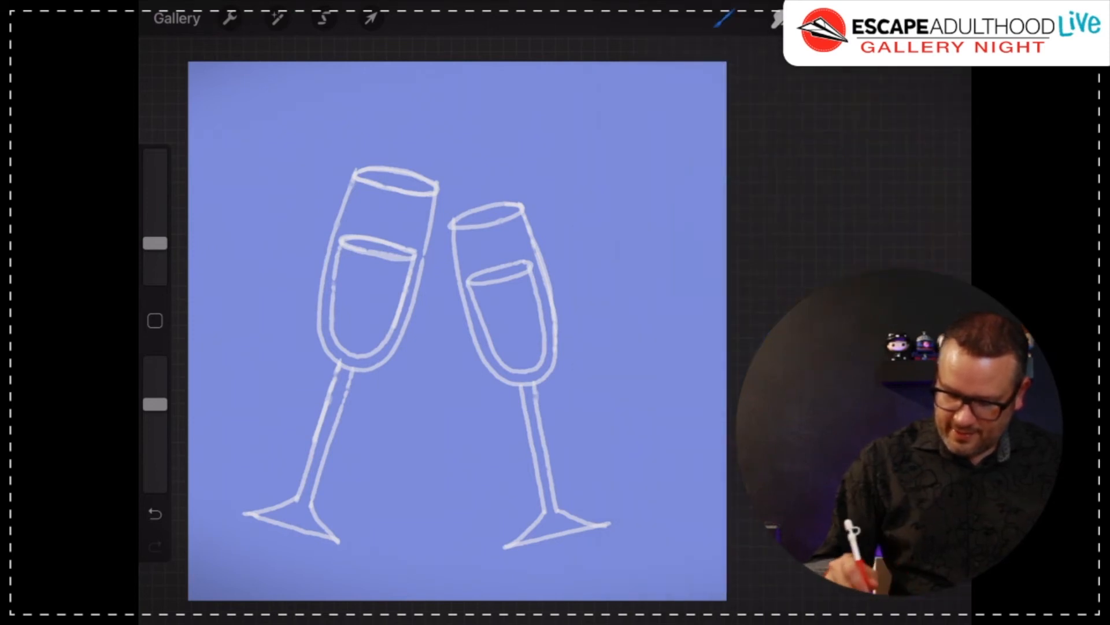
click(768, 20)
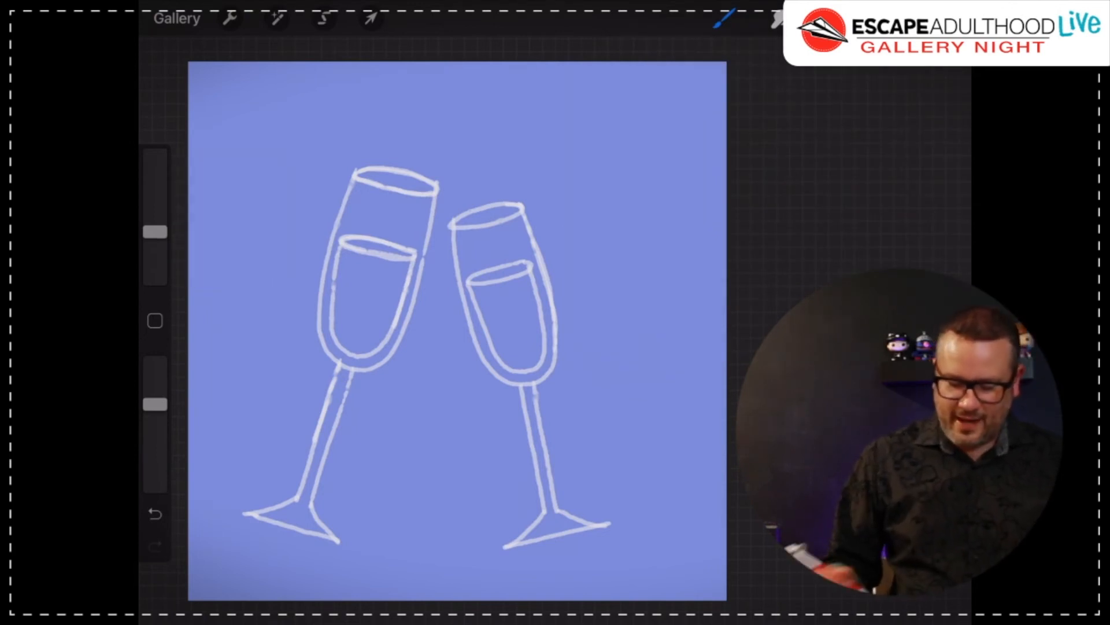
Step: Paint the tan champagne fill inside the glasses, then pick a pale cream colour
drag(340, 248, 340, 326)
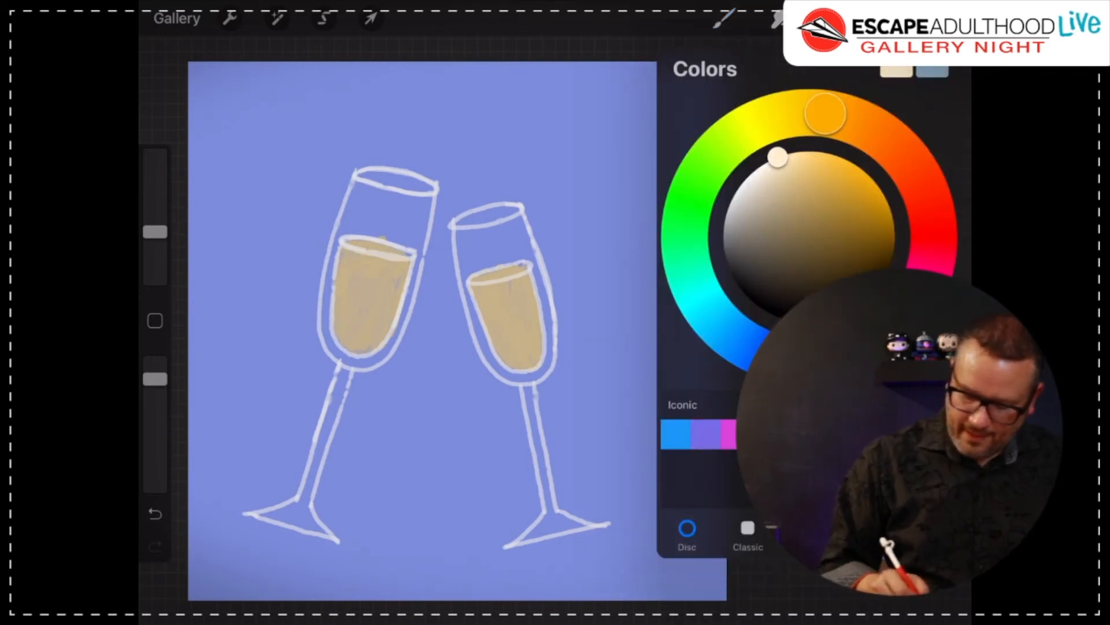
click(724, 19)
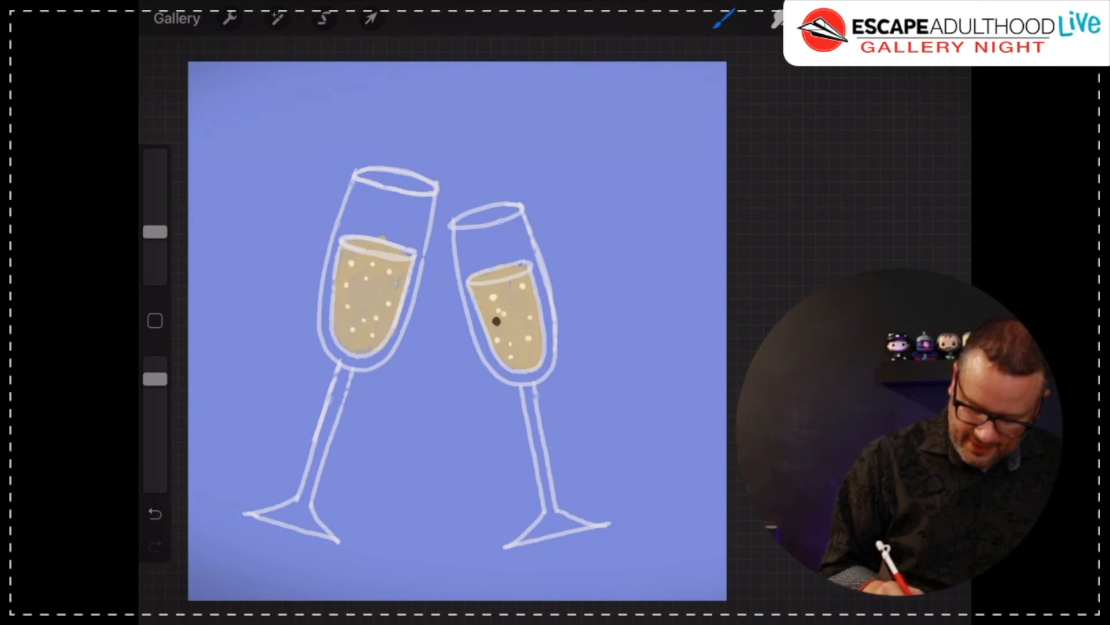
Step: Draw eyes on the right glass's champagne, redoing one, and a smiling face on the left
drag(507, 312, 523, 322)
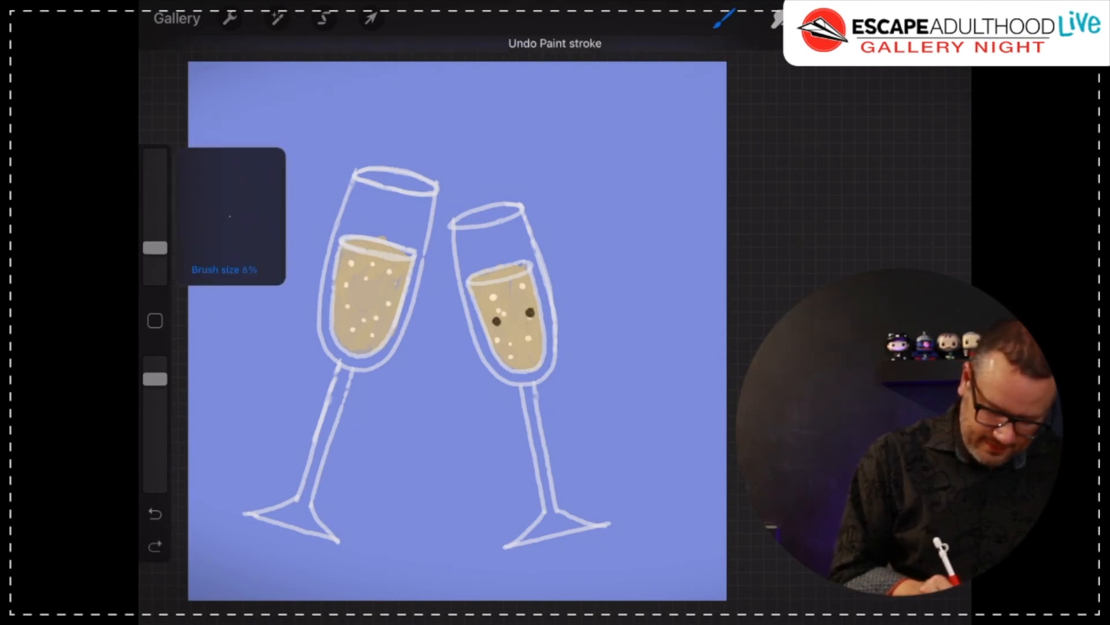
drag(496, 318, 520, 326)
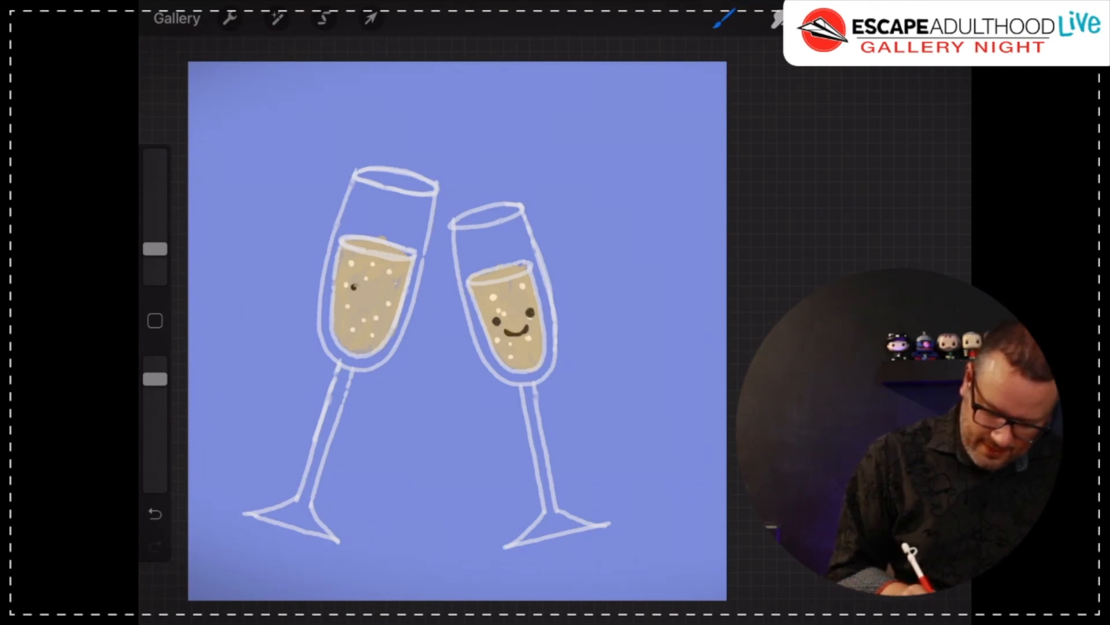
drag(354, 298, 375, 312)
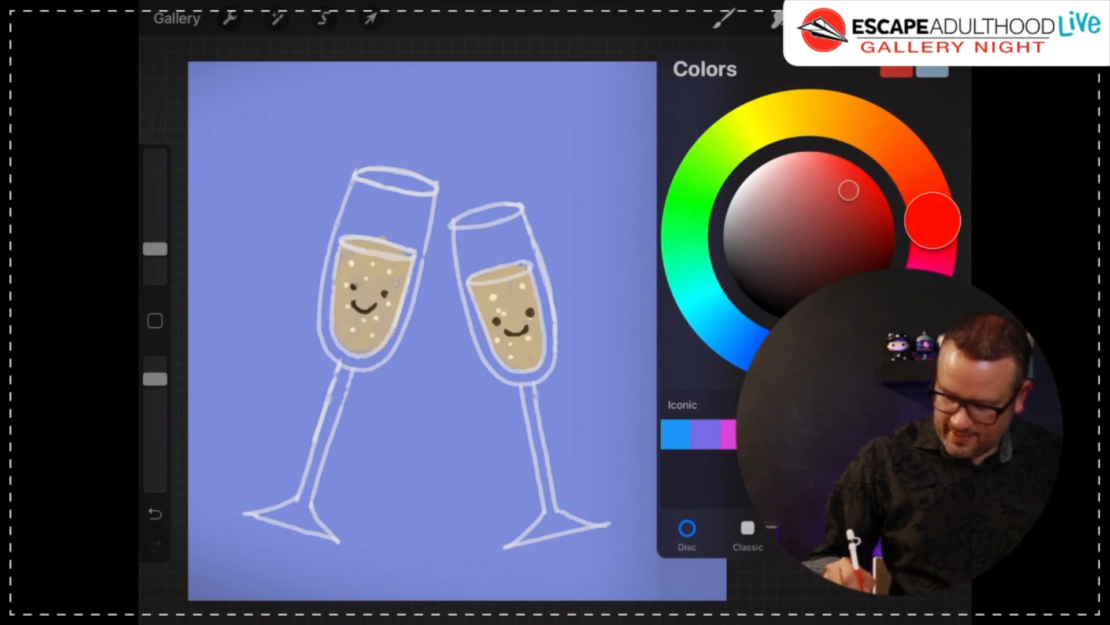
Step: Switch to red and draw two small hearts side by side above the glasses
click(725, 19)
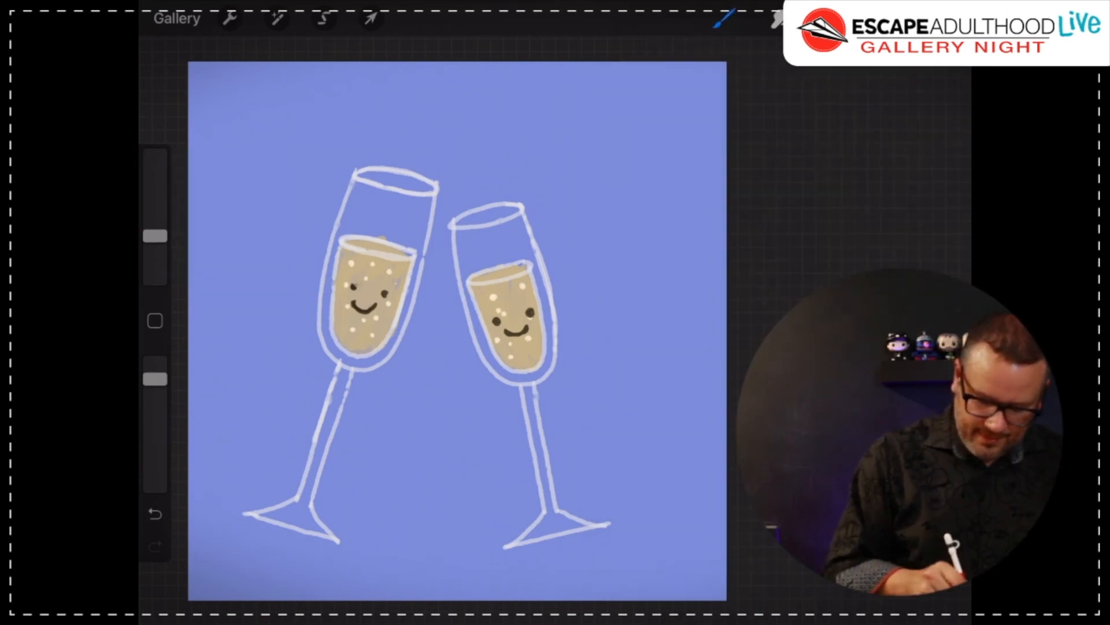
drag(429, 117, 460, 141)
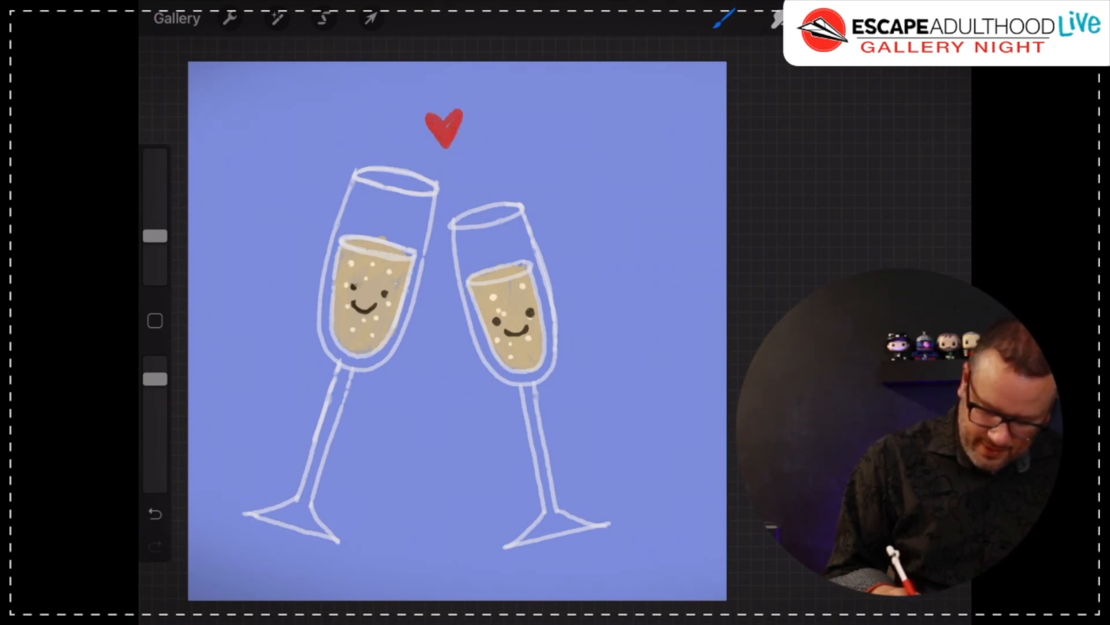
drag(464, 123, 492, 152)
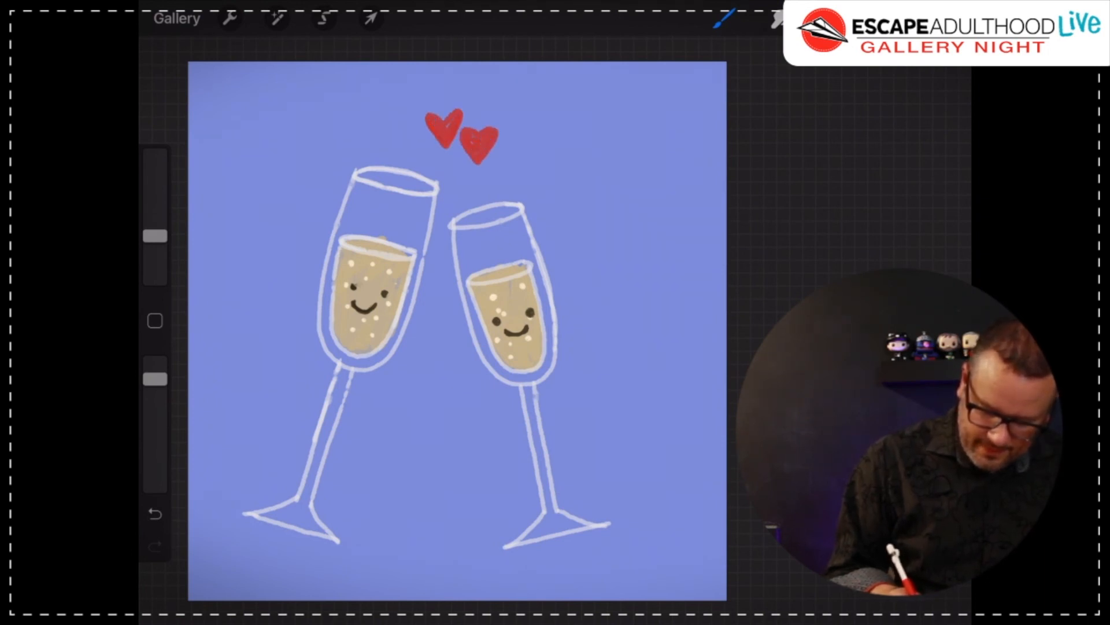
click(724, 18)
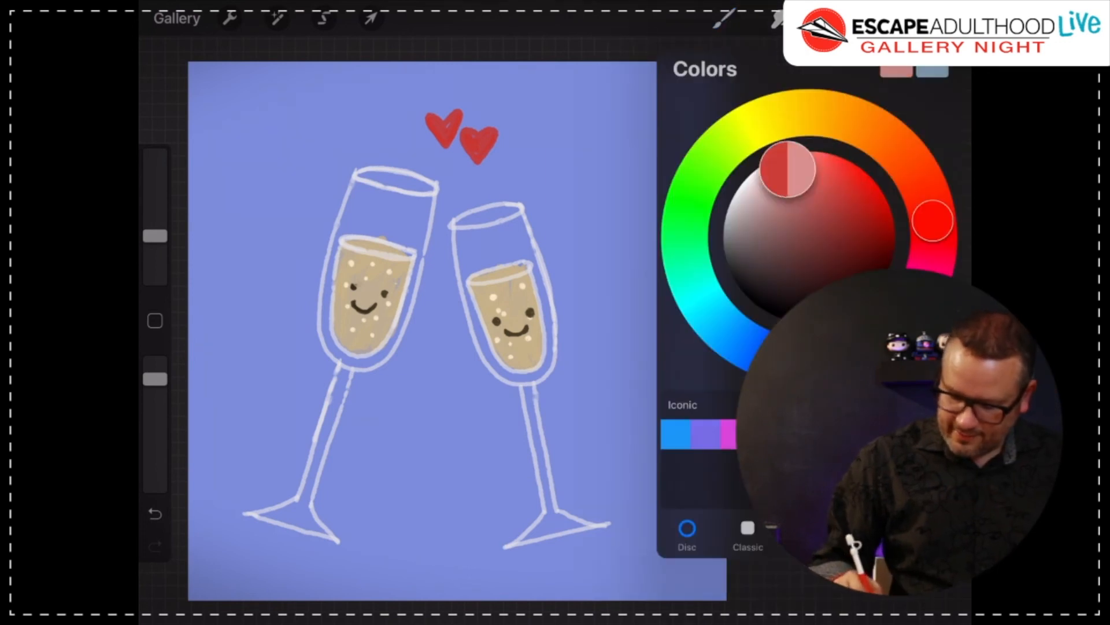